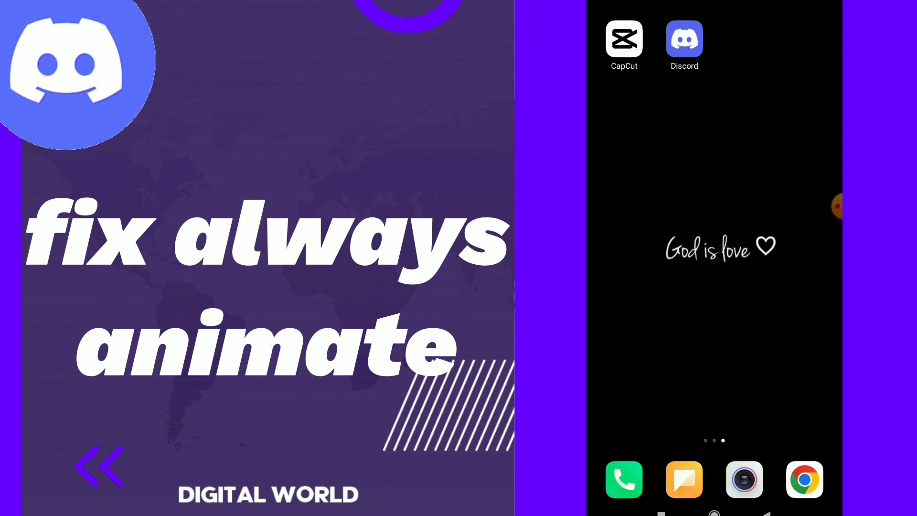
# Launch Discord from the home screen and reach its settings list
pyautogui.click(684, 38)
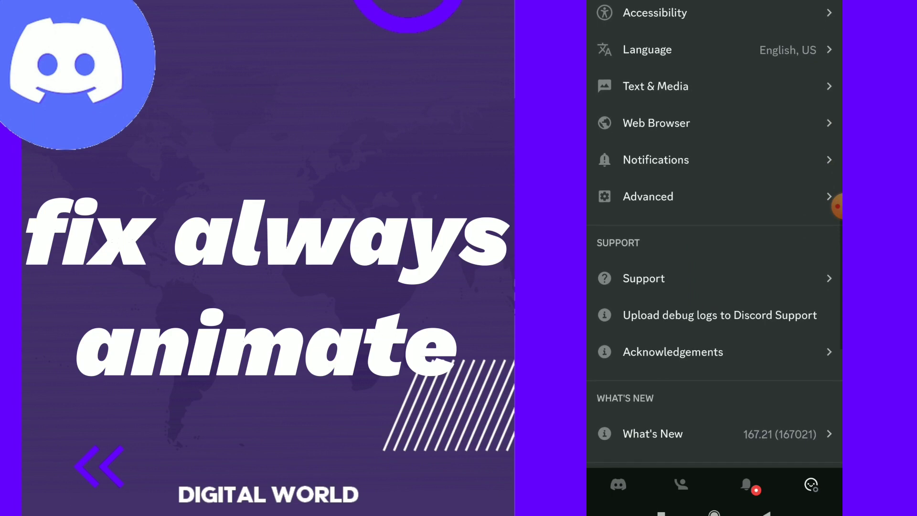
# In Accessibility, set Stickers to Always animate, toggling via Never animate and back
pyautogui.click(655, 12)
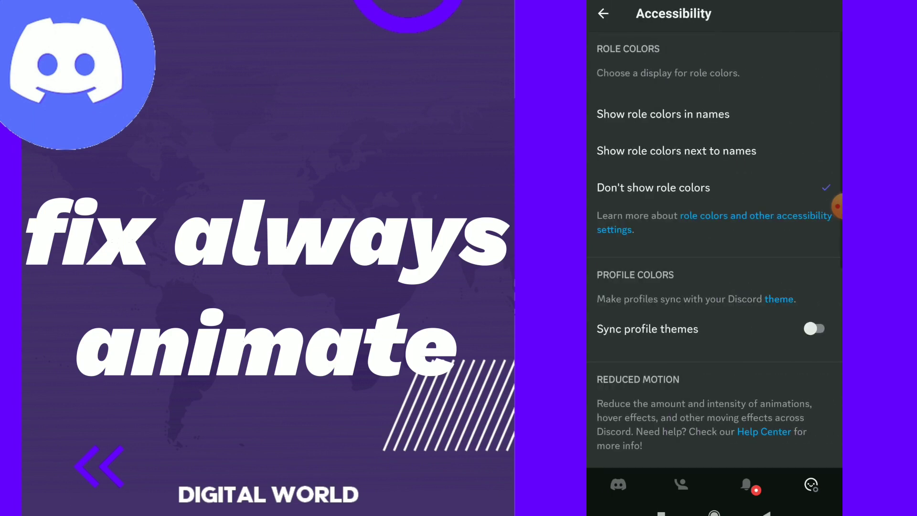
pyautogui.scroll(-3)
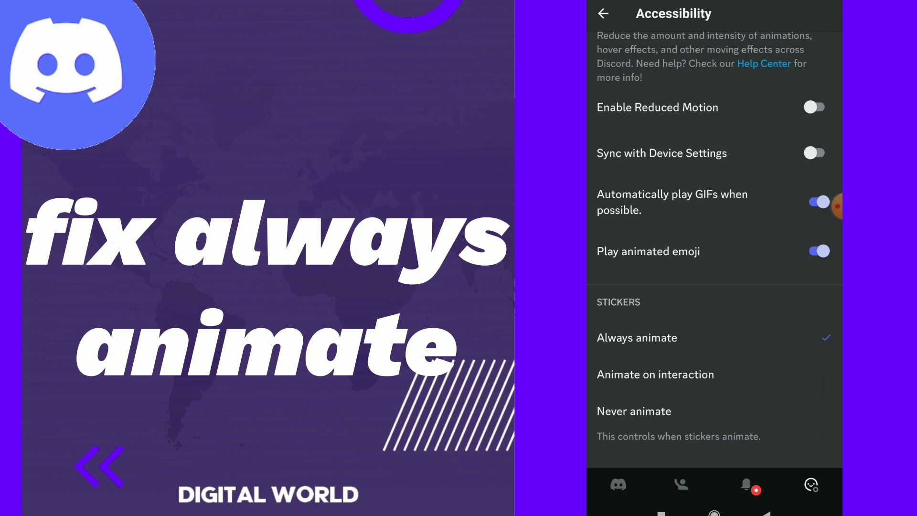
pyautogui.click(636, 338)
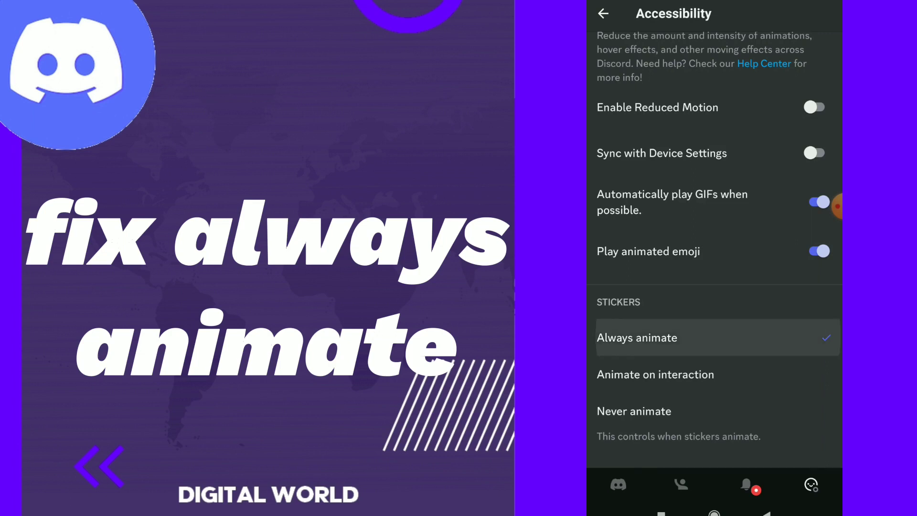
pyautogui.click(634, 411)
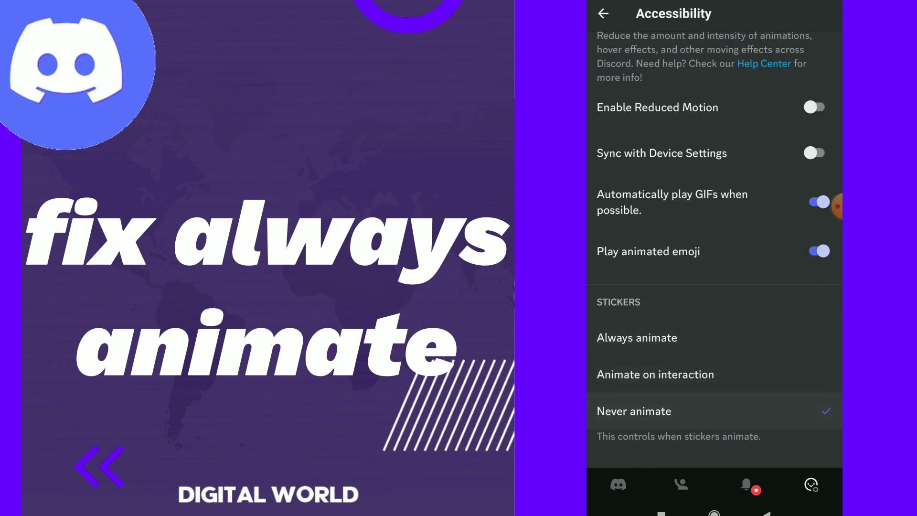
pyautogui.click(637, 338)
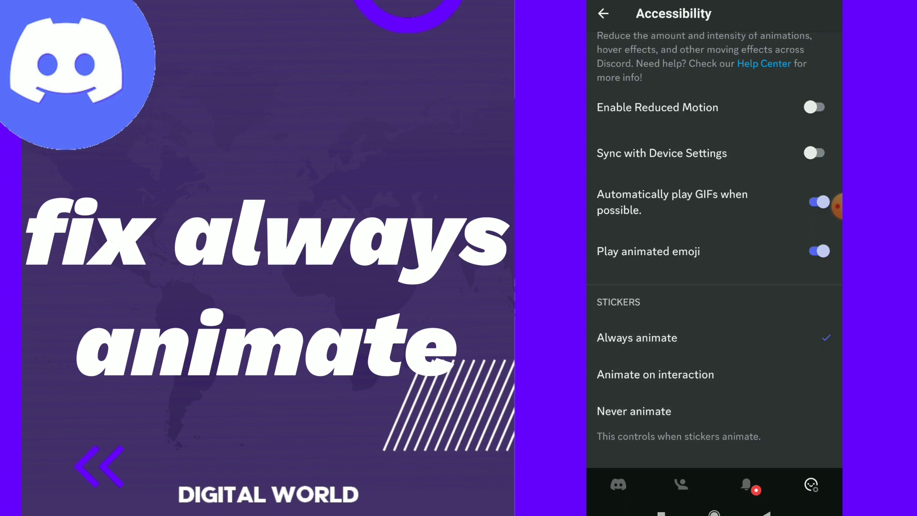